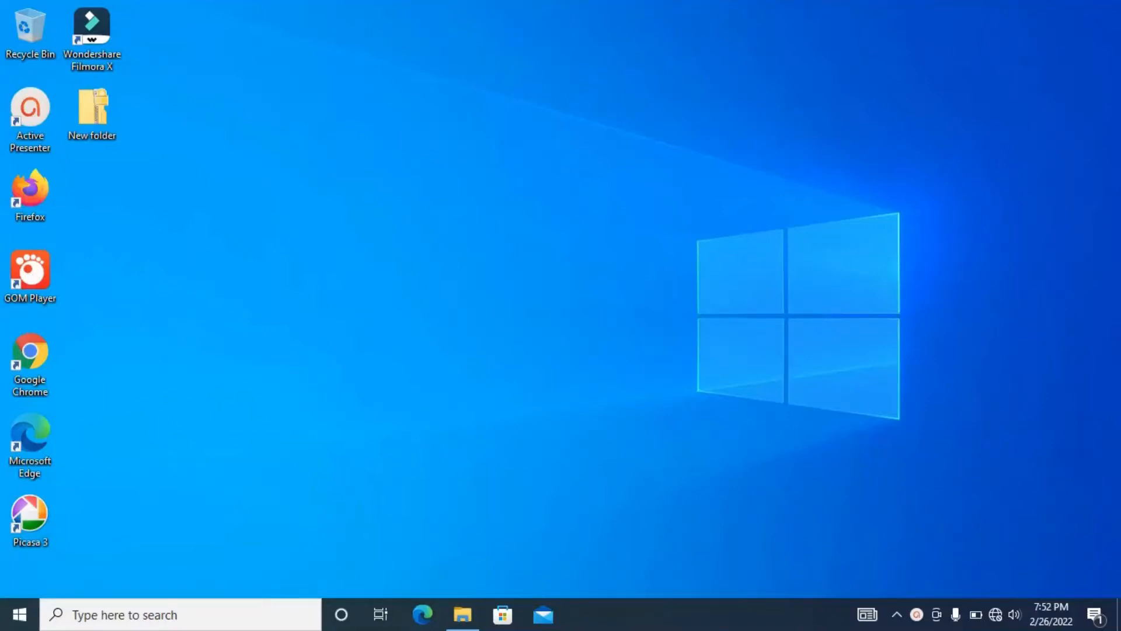
- Create a new text document and a new folder on the desktop, then open the folder's Properties
right_click(529, 418)
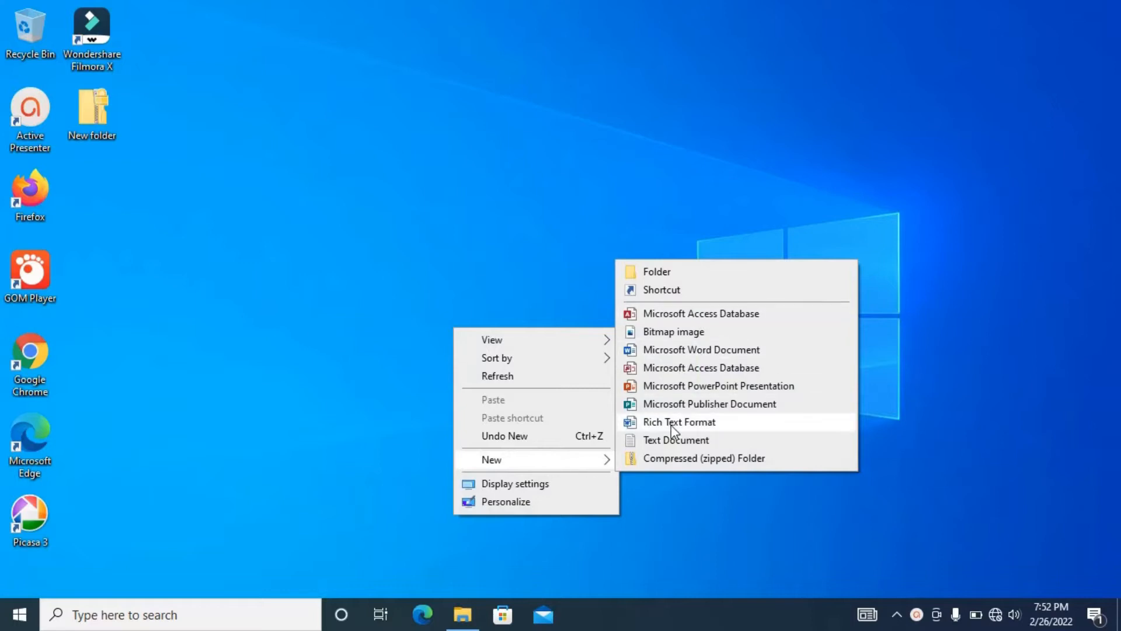
left_click(675, 439)
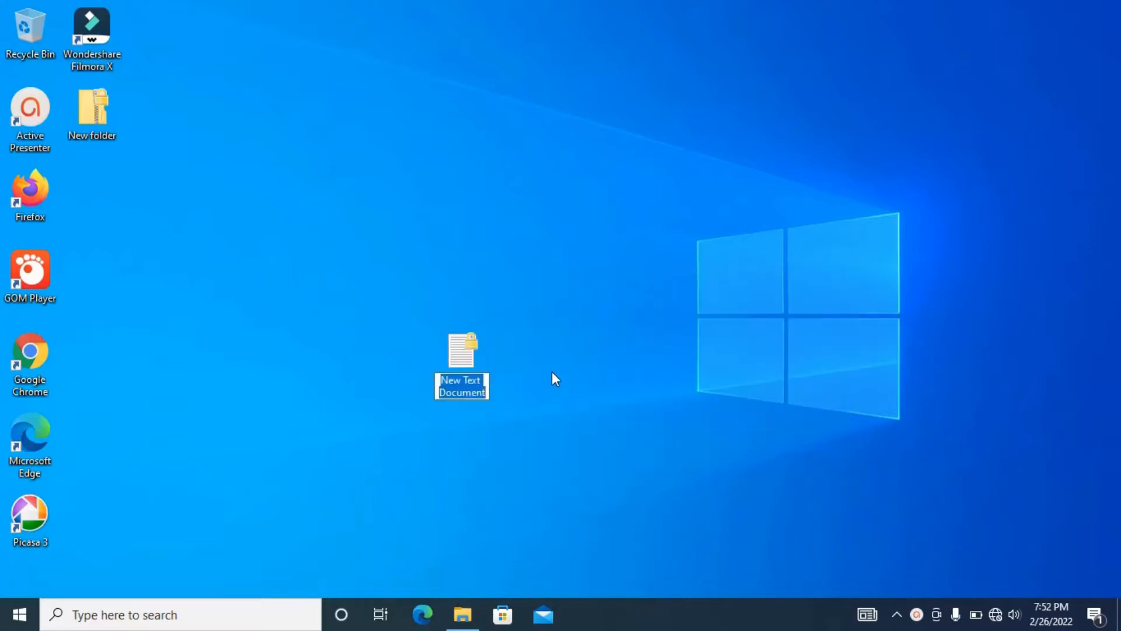
right_click(554, 377)
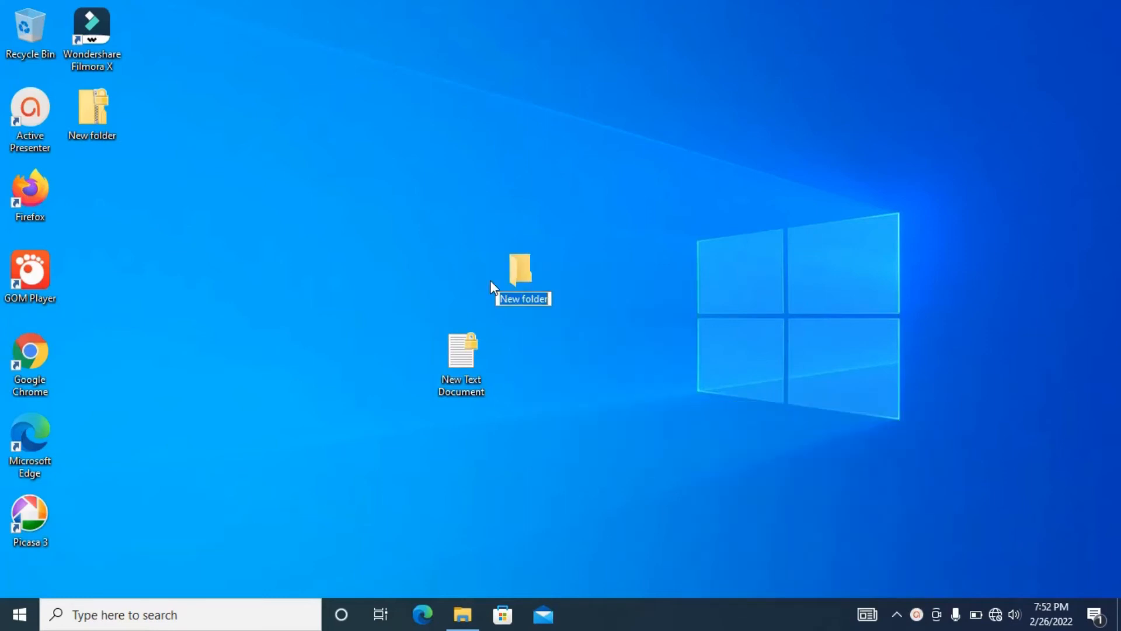
right_click(521, 271)
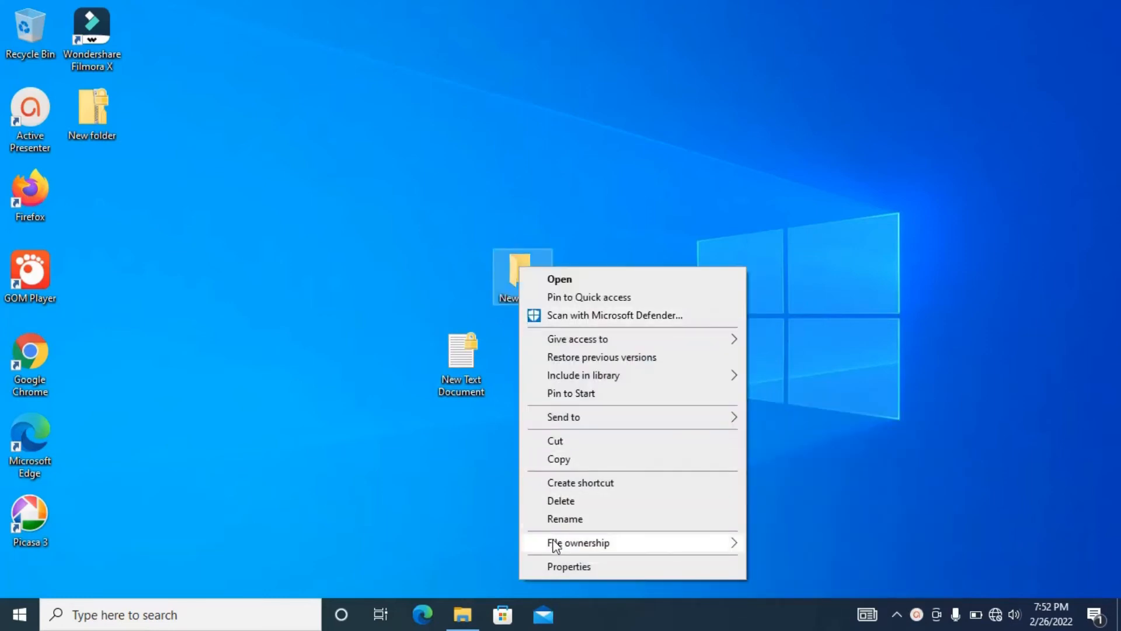
left_click(569, 566)
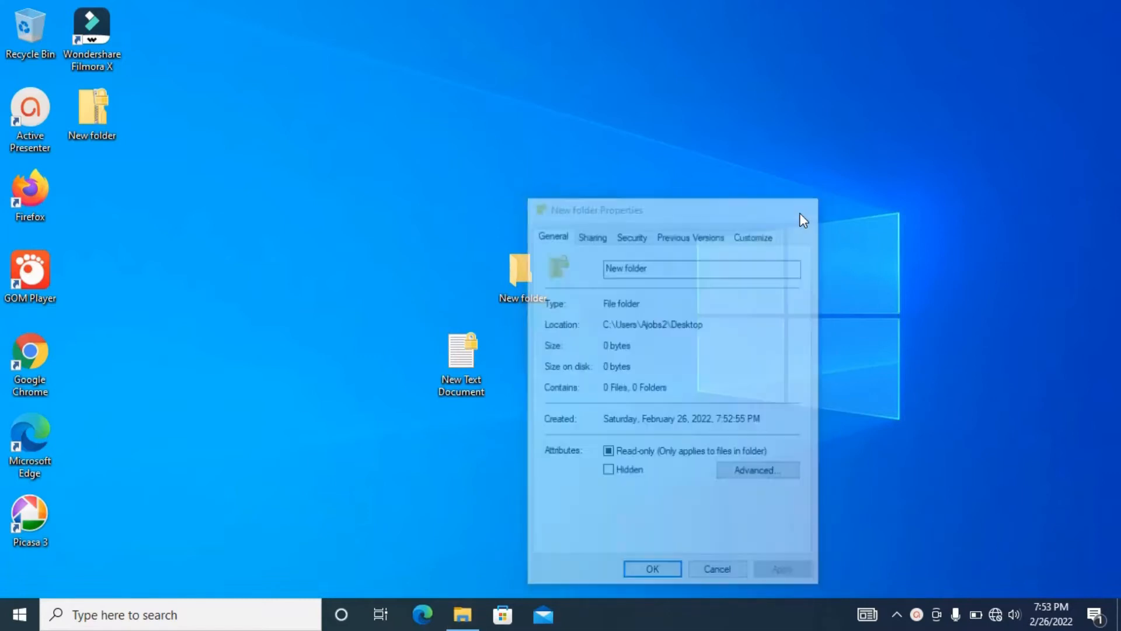
- Dismiss the New folder Properties dialog
left_click(651, 569)
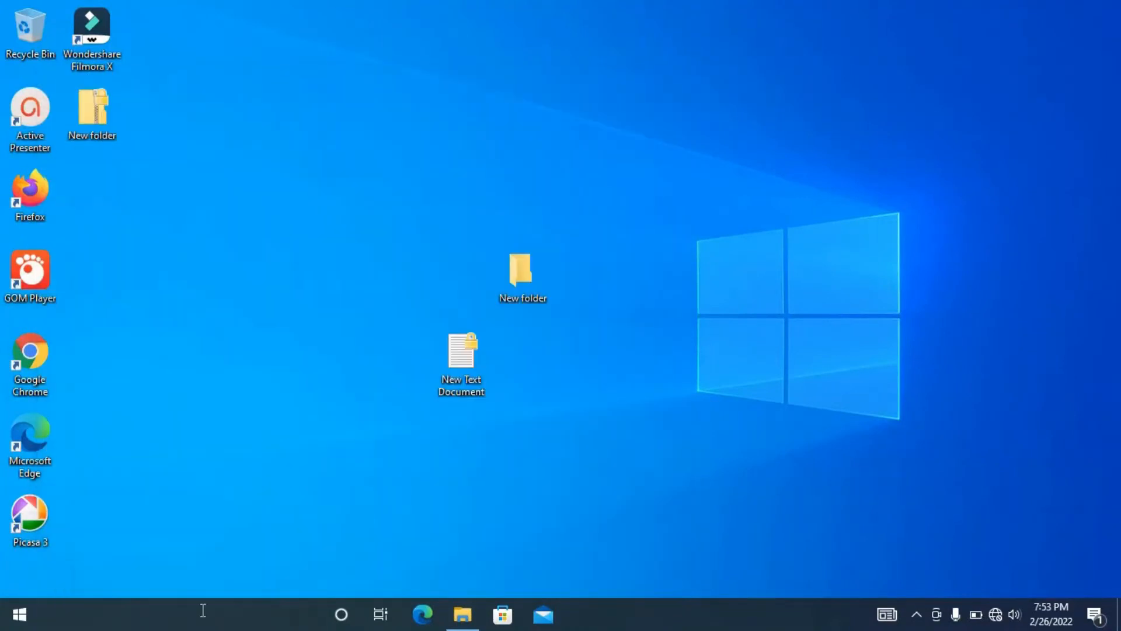
- Browse File Explorer to C:\Users and select the Ajobs2 profile folder
left_click(461, 614)
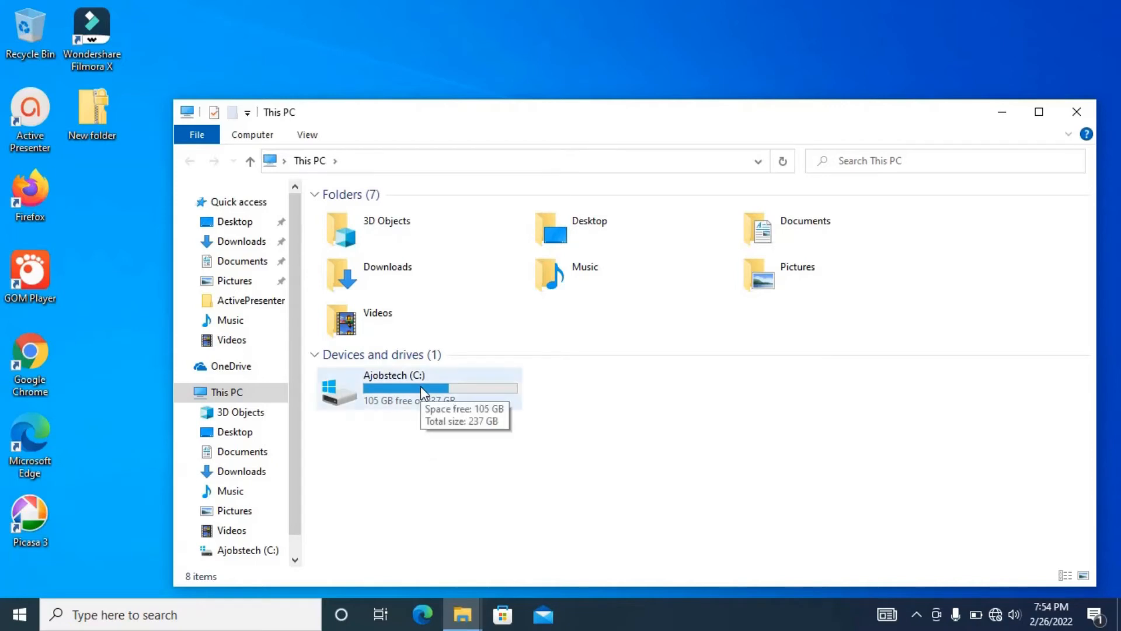
double_click(394, 375)
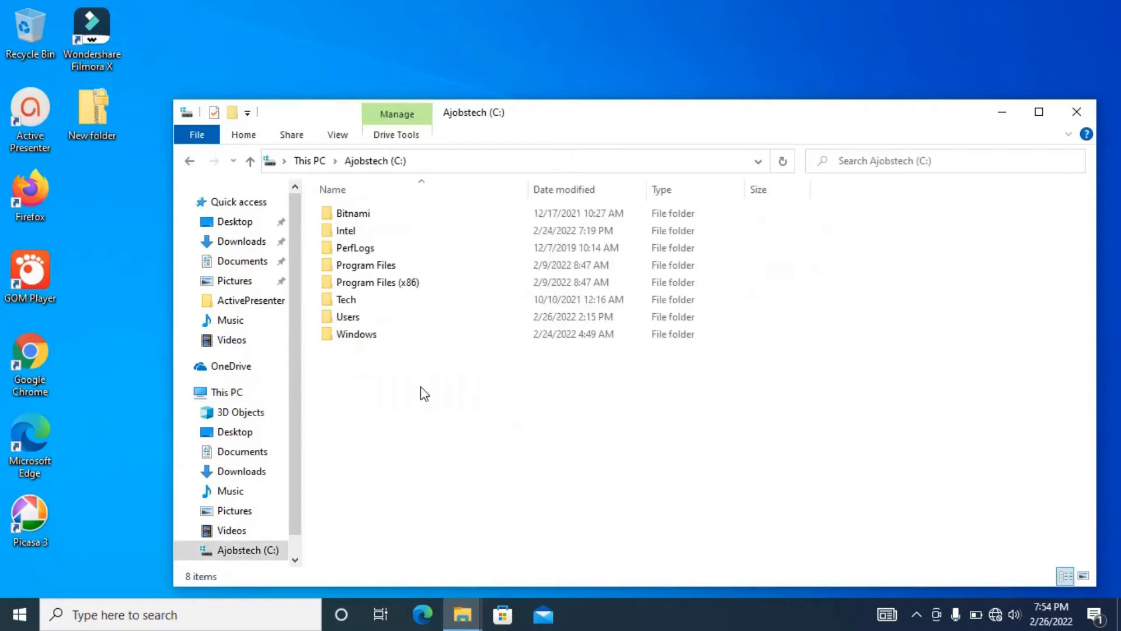
left_click(348, 317)
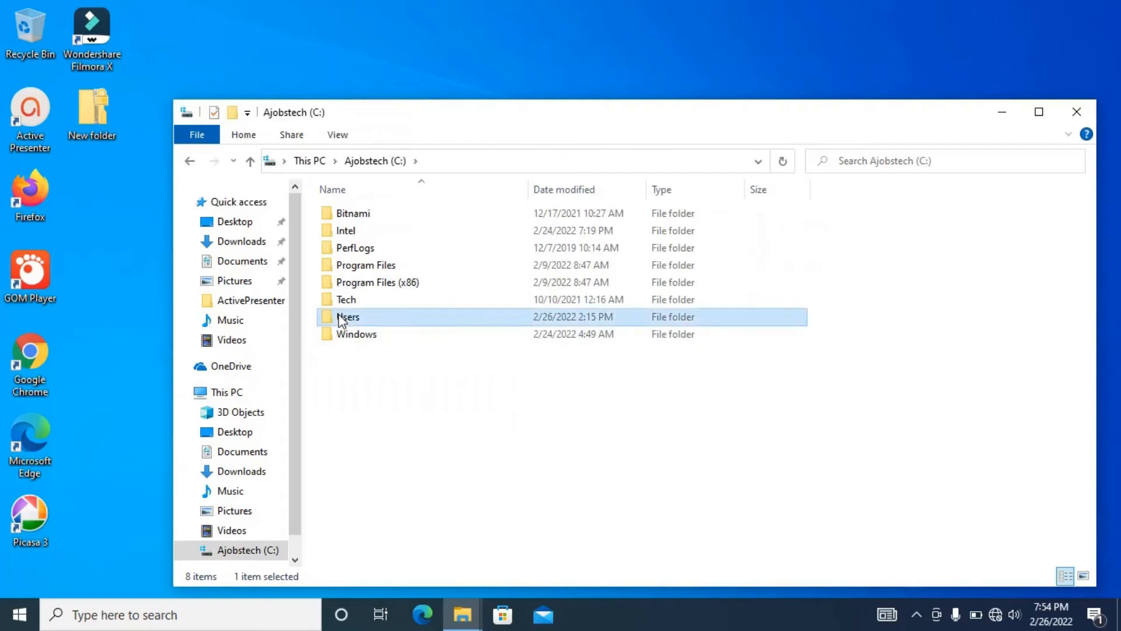
double_click(348, 317)
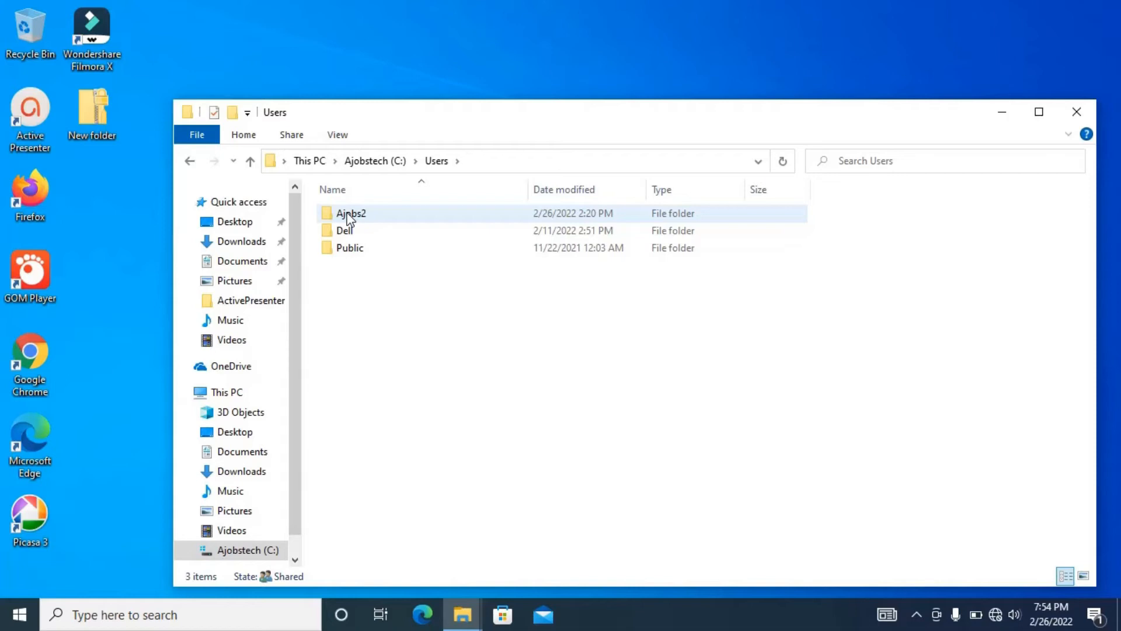
left_click(361, 296)
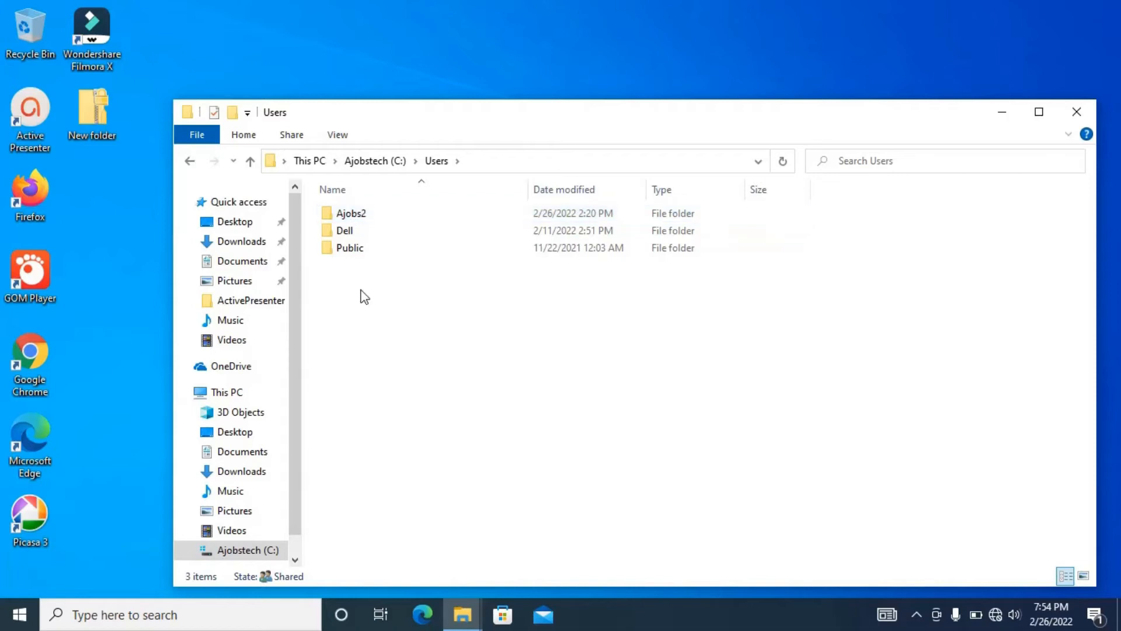
left_click(351, 214)
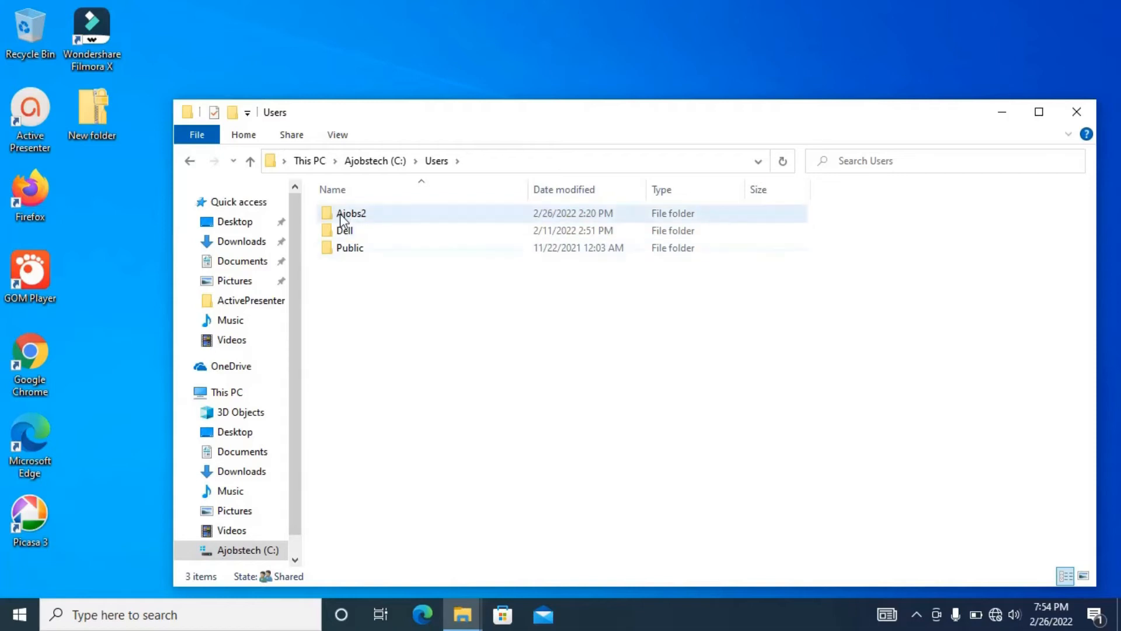
mouse_move(351, 213)
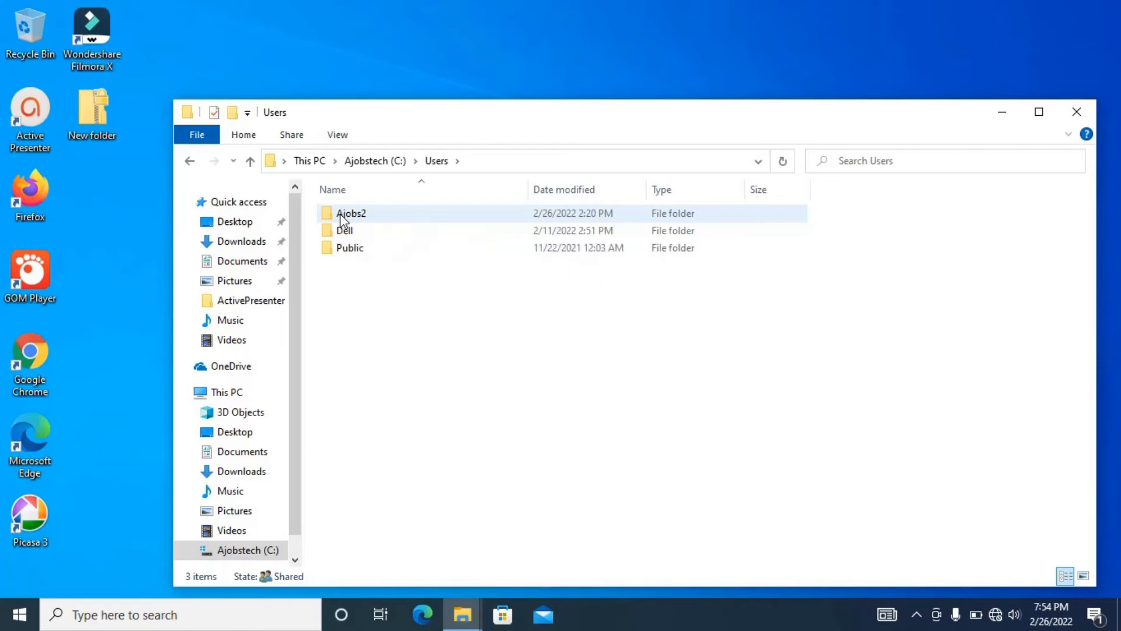
left_click(351, 213)
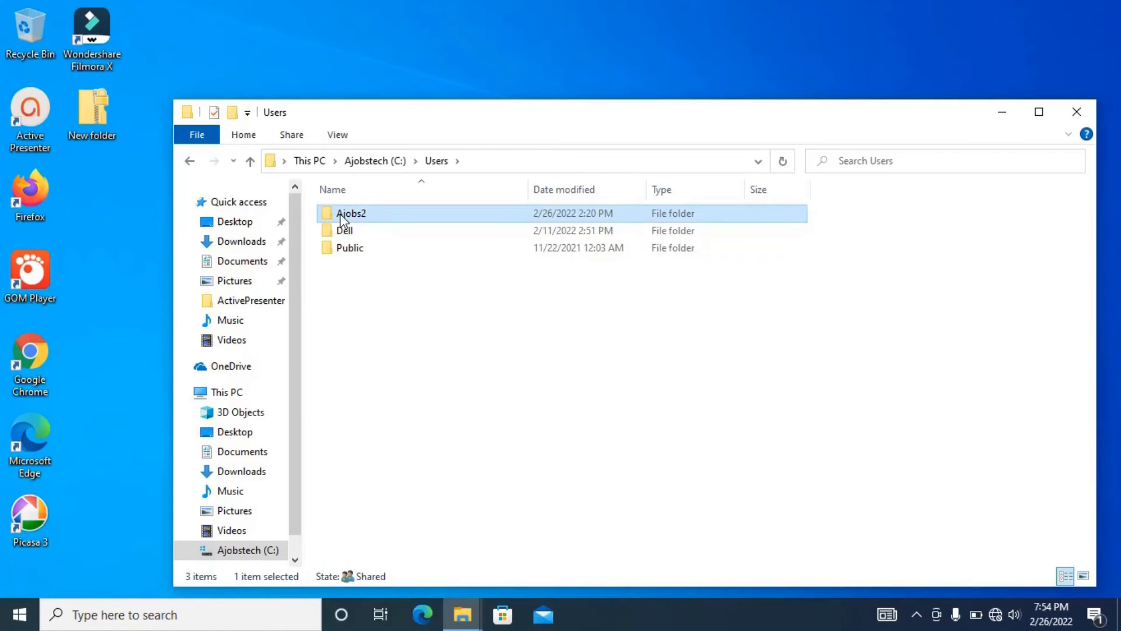
- Inside the Ajobs2 profile, set the Desktop folder's File ownership to Personal
double_click(351, 213)
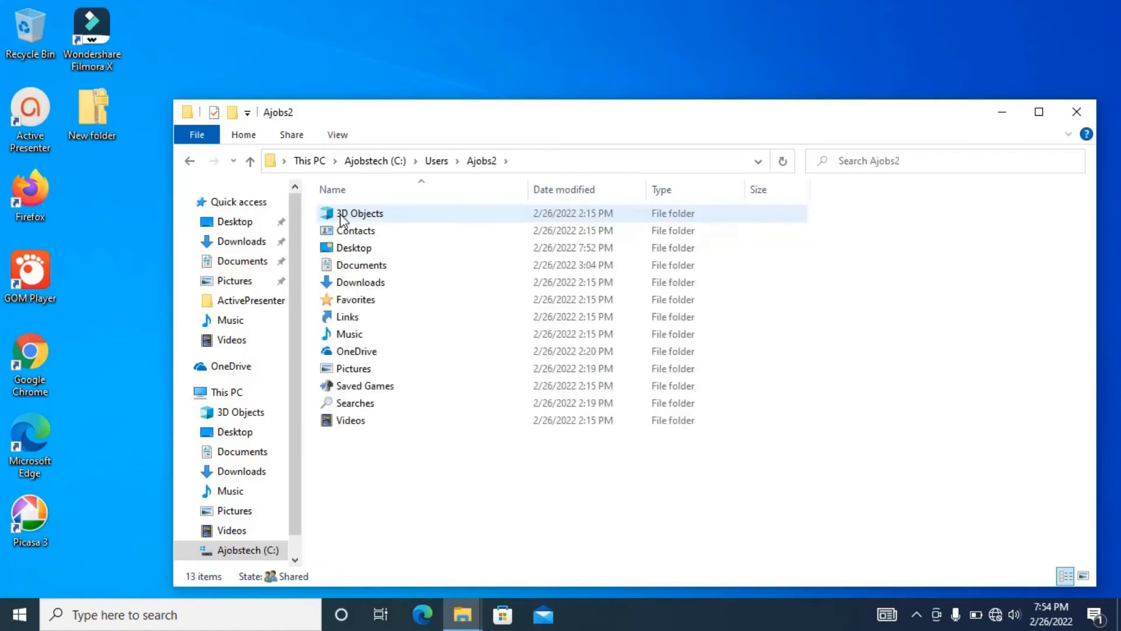
left_click(354, 248)
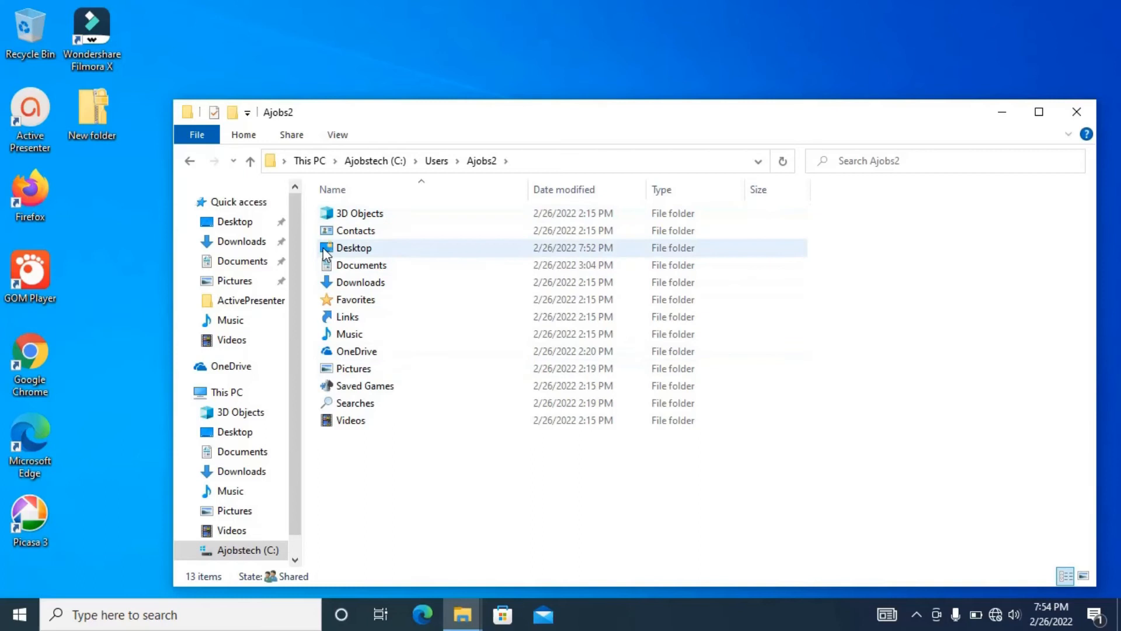
mouse_move(354, 248)
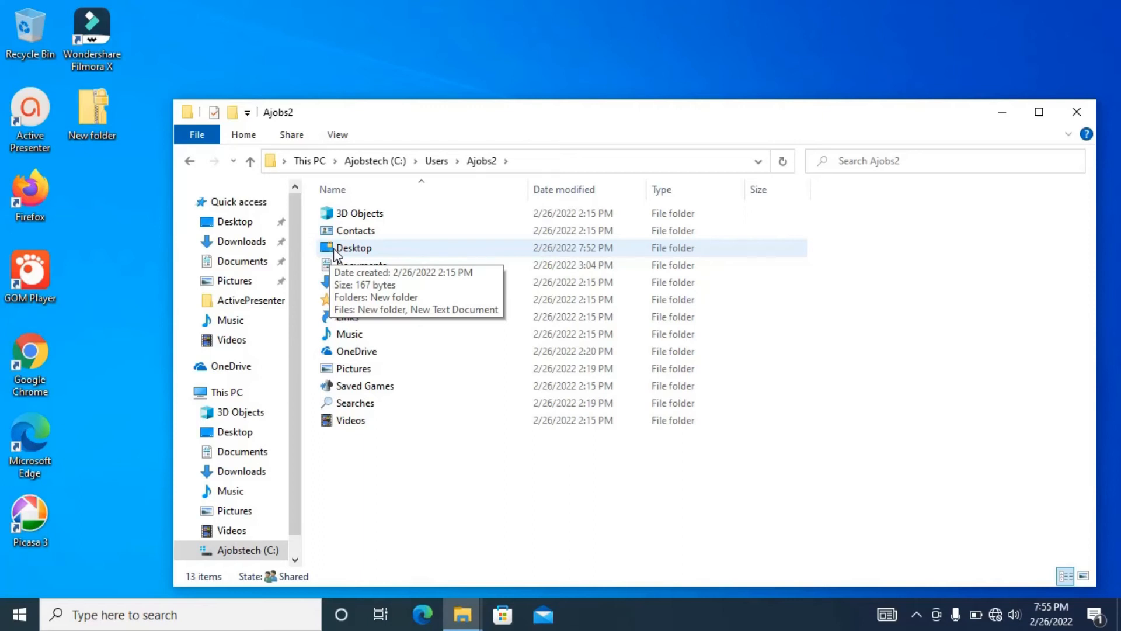
right_click(352, 248)
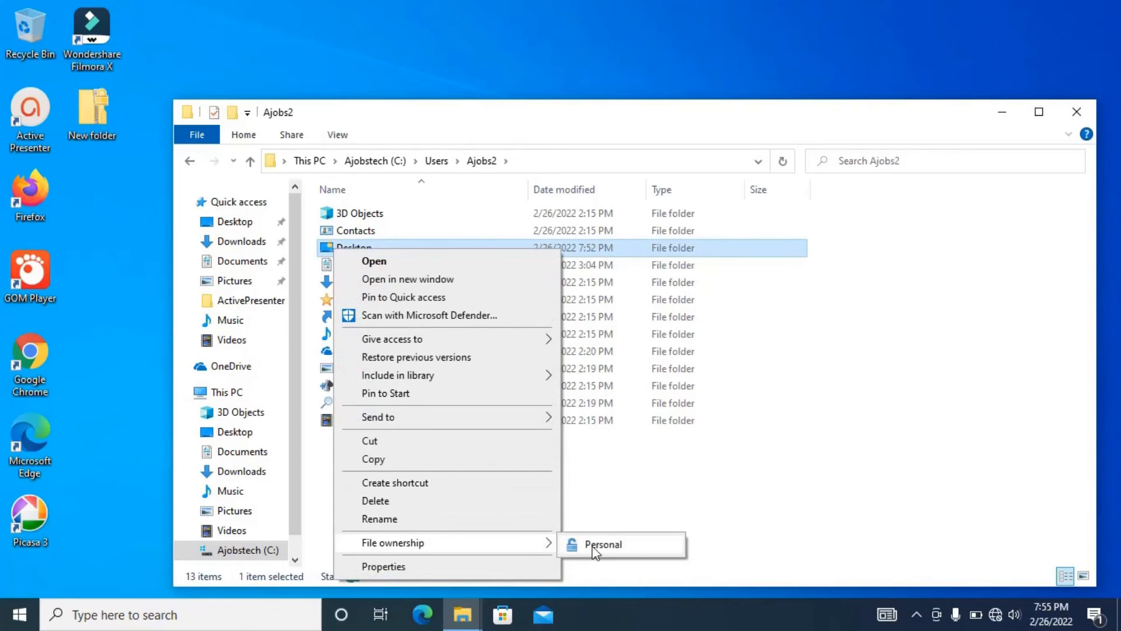
mouse_move(605, 551)
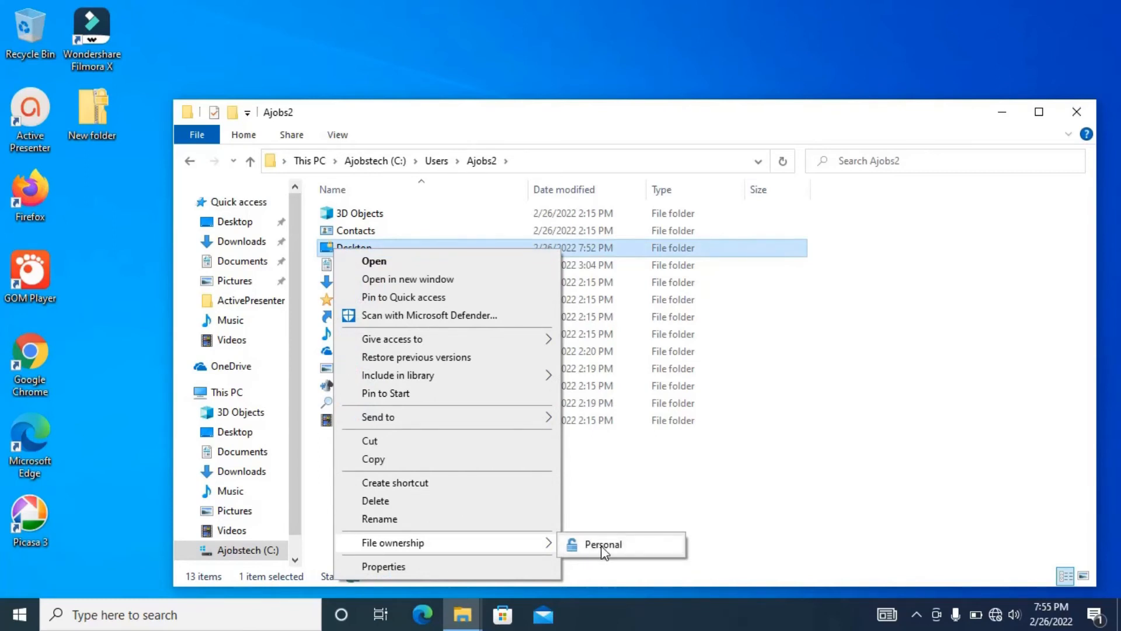
left_click(601, 544)
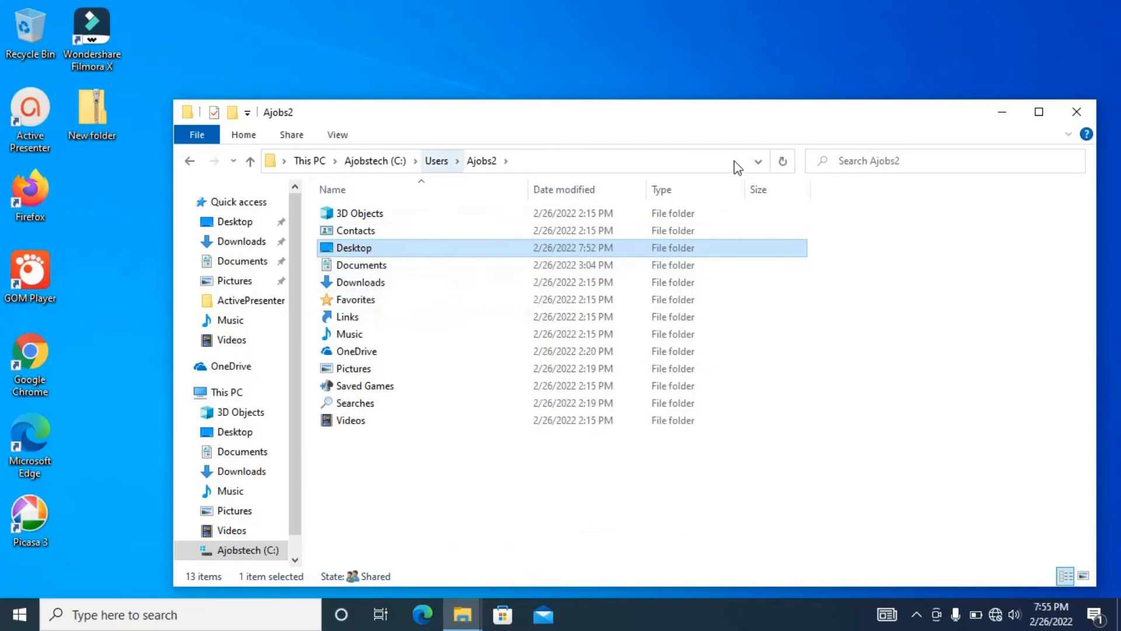
mouse_move(1002, 113)
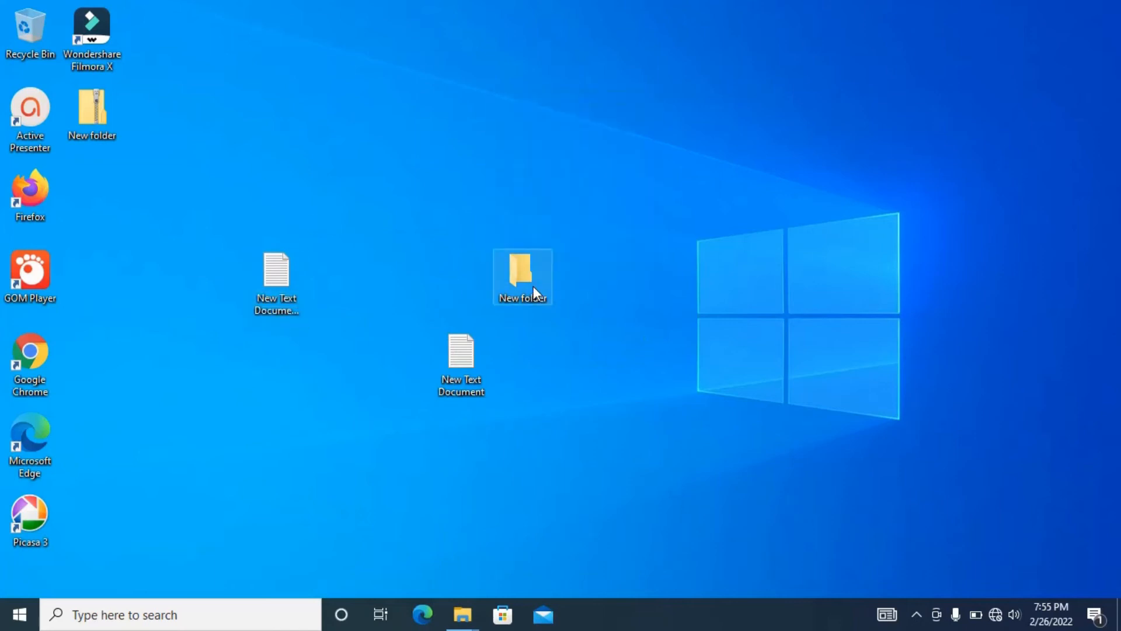
- Inspect the desktop New folder's Properties, then return to File Explorer
key("Delete")
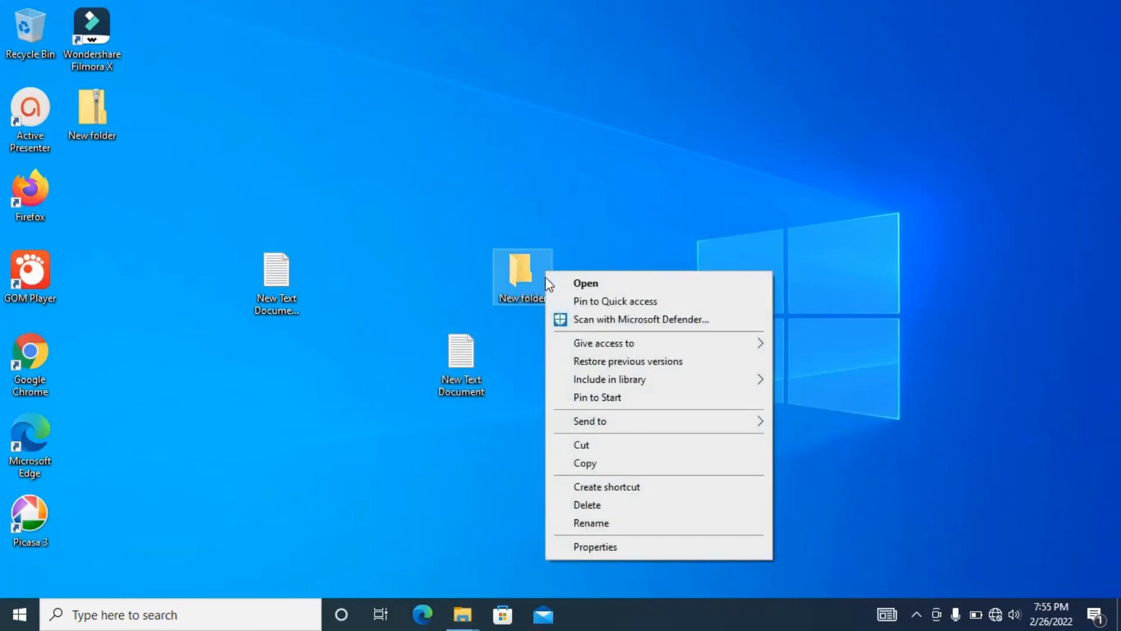
left_click(595, 547)
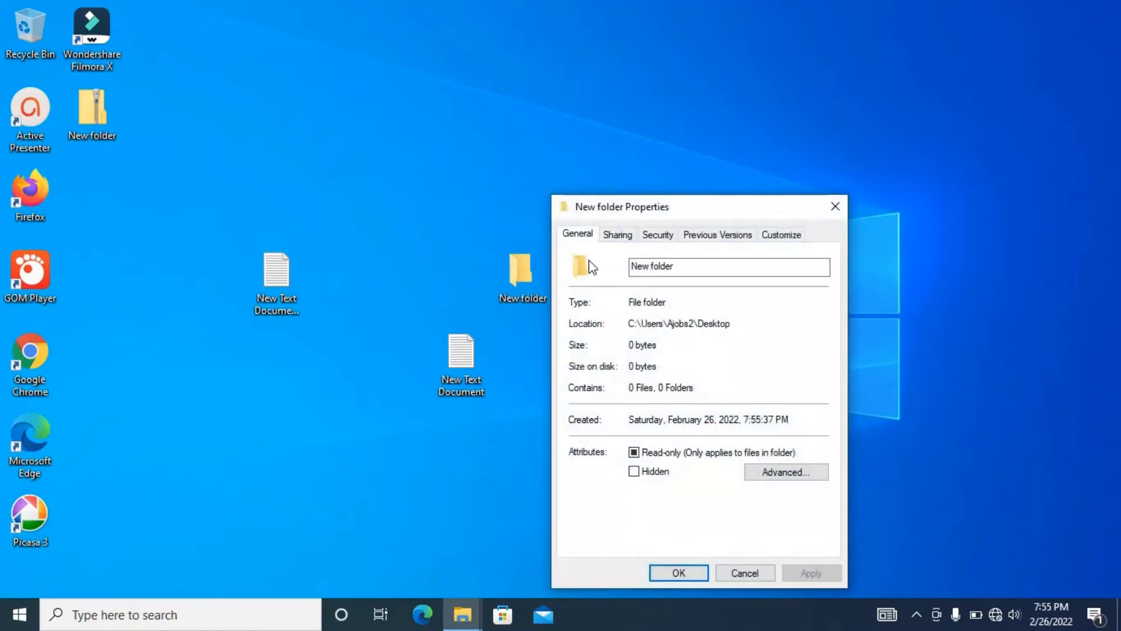
left_click(676, 572)
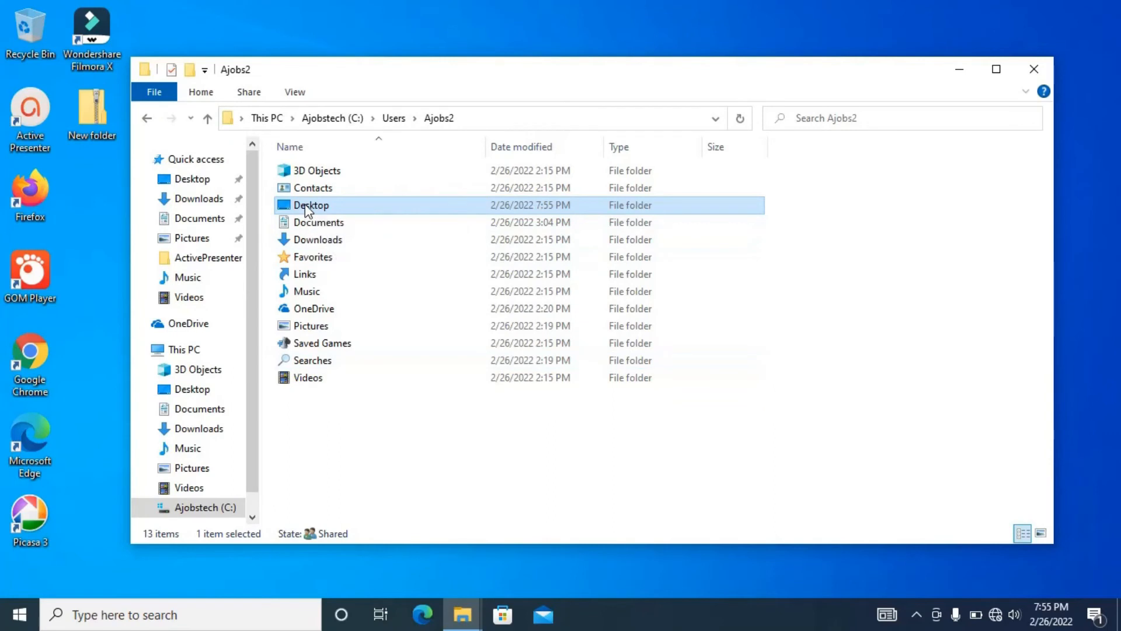
- Confirm Desktop folder's Advanced attributes with Encrypt contents unchecked, apply, and close File Explorer
right_click(310, 205)
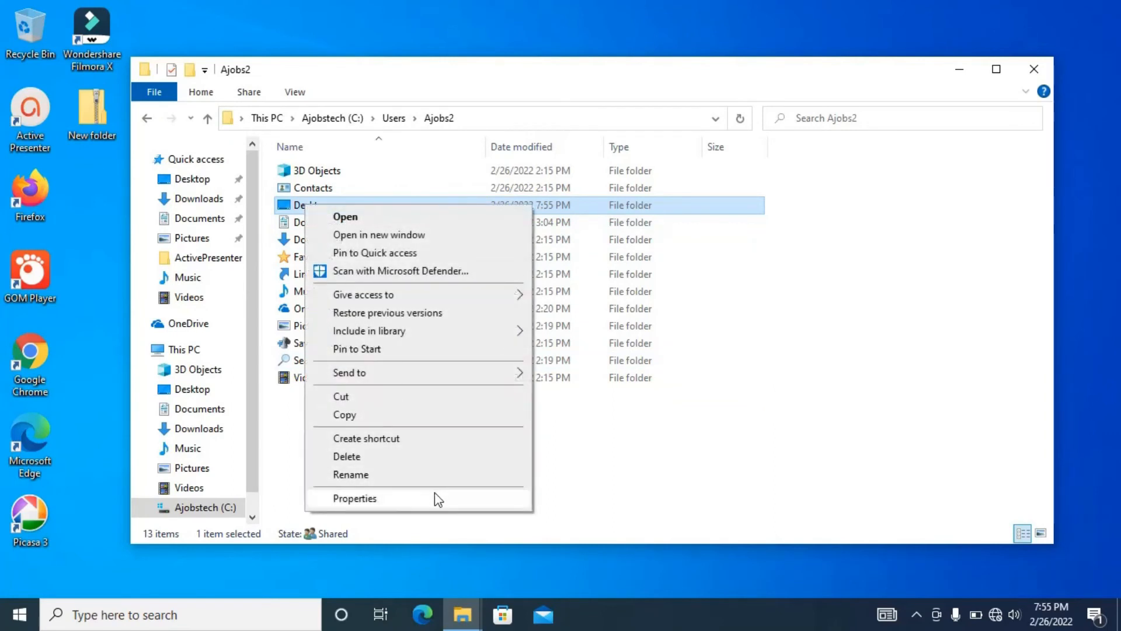
left_click(355, 497)
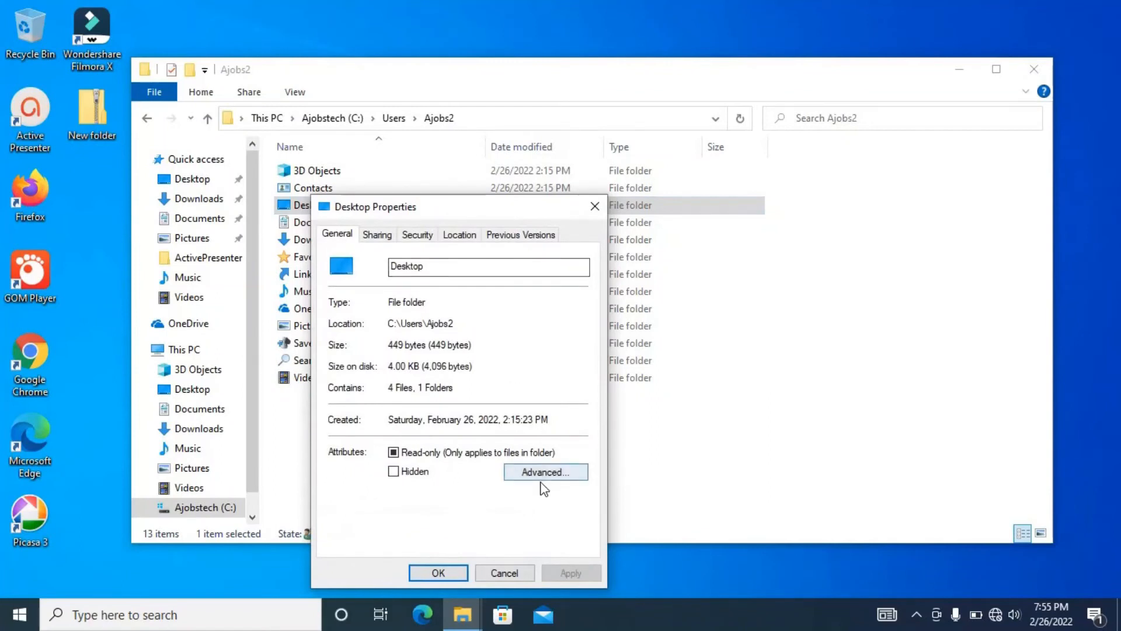
left_click(545, 471)
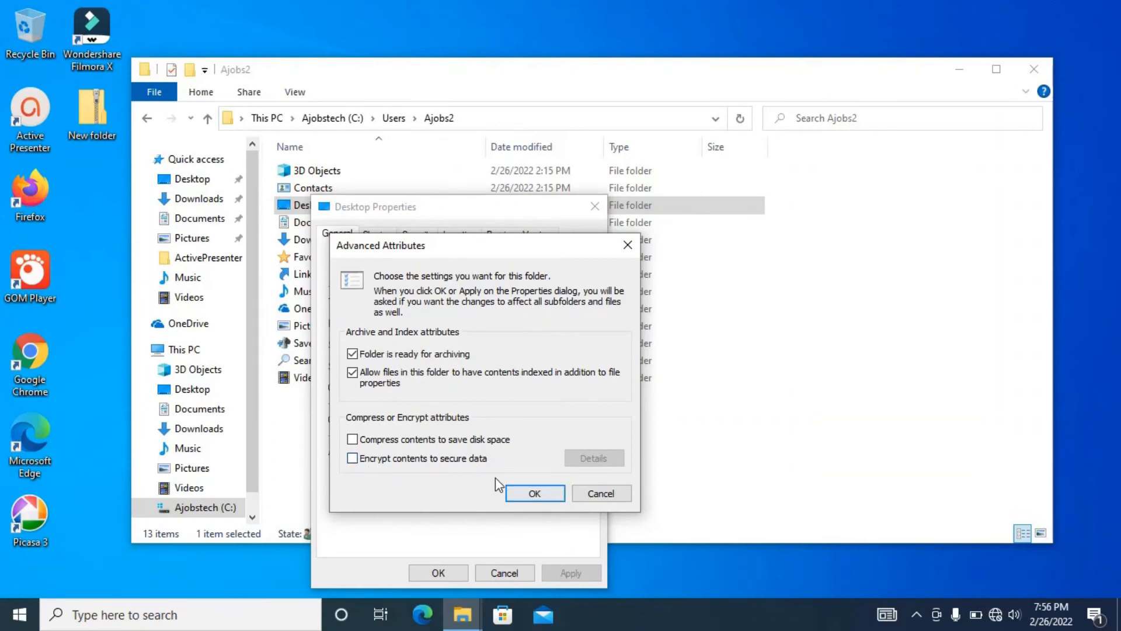
left_click(533, 493)
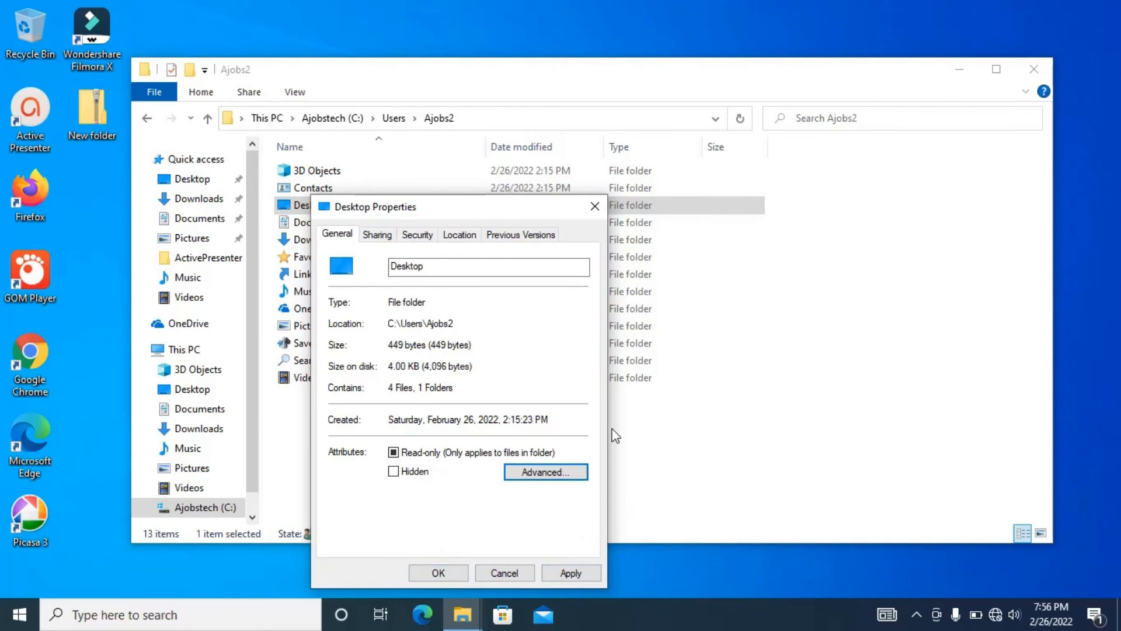
left_click(437, 573)
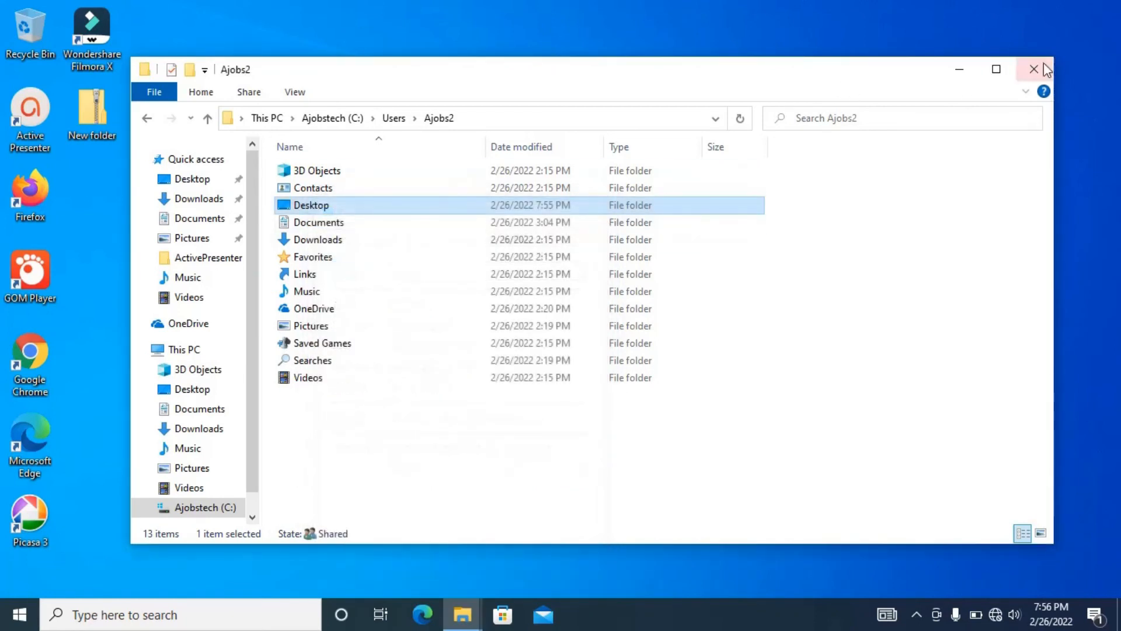
left_click(1034, 69)
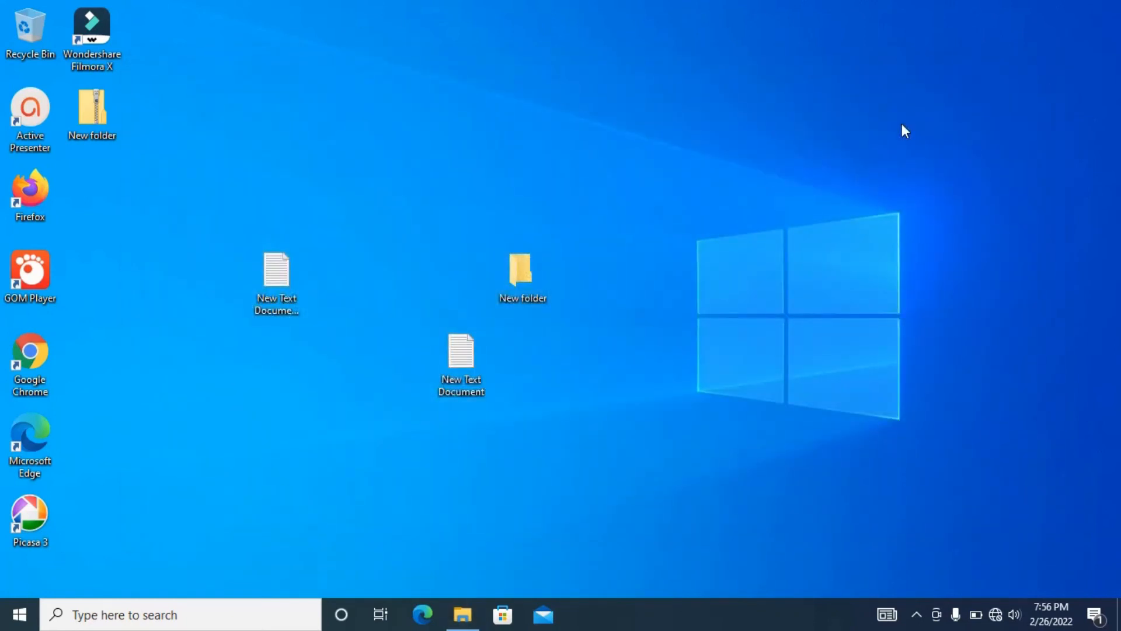